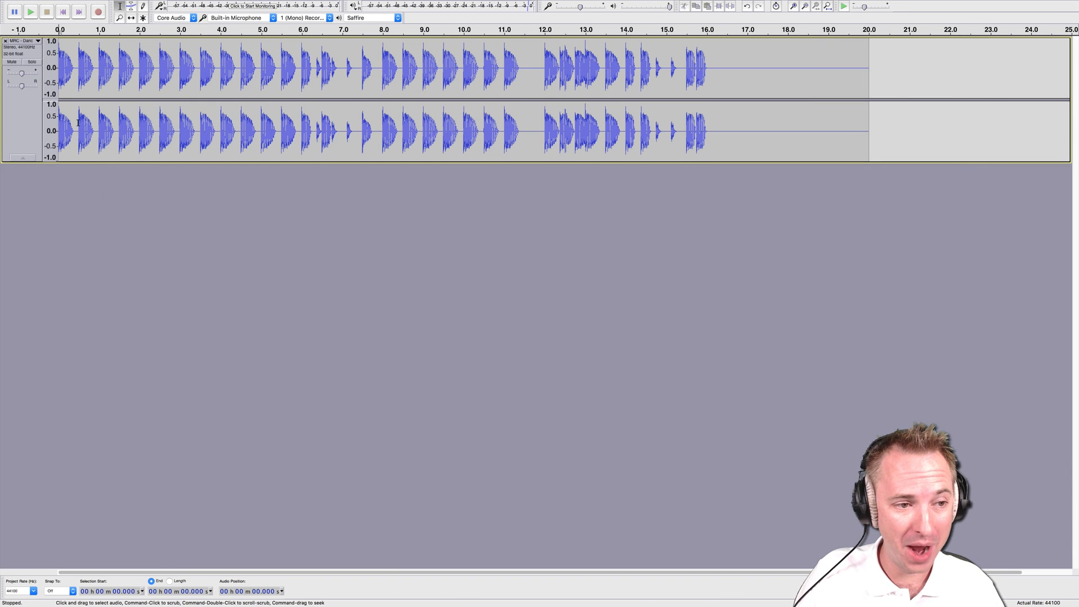
Split the drum loop just after the first kick and shift the remainder to 1.0 s.
left_click(79, 131)
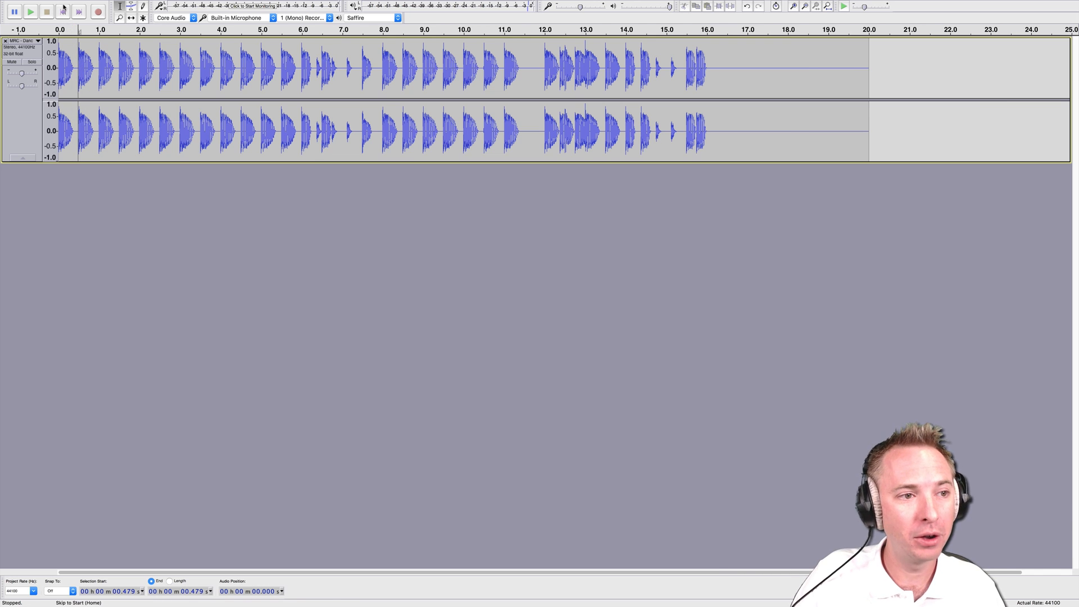
left_click(79, 5)
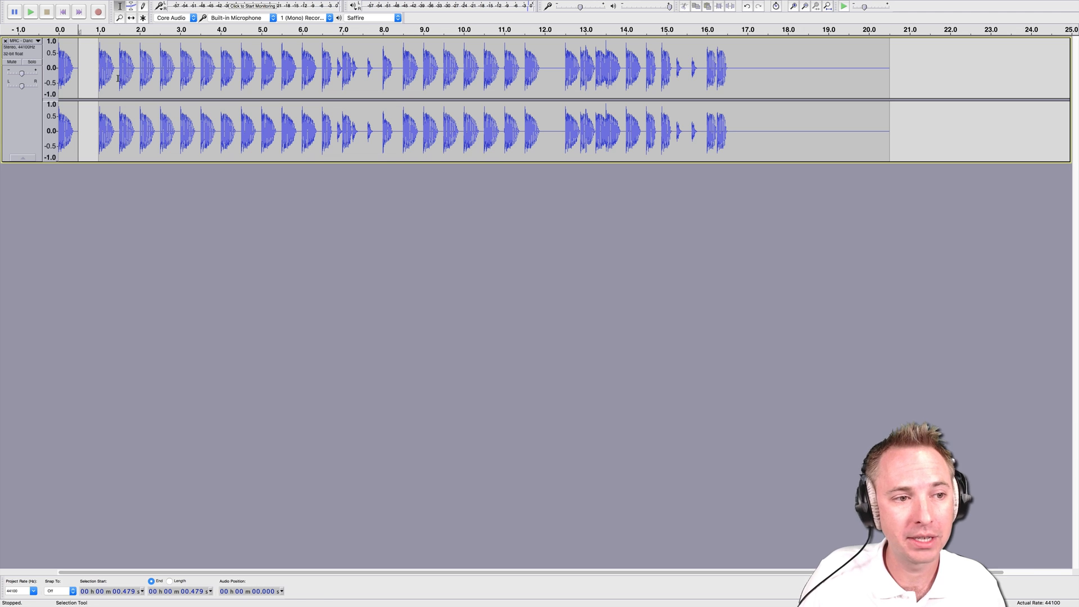
Space the next kicks one second apart, move the main section to about 6.3 s, and play it.
left_click(119, 68)
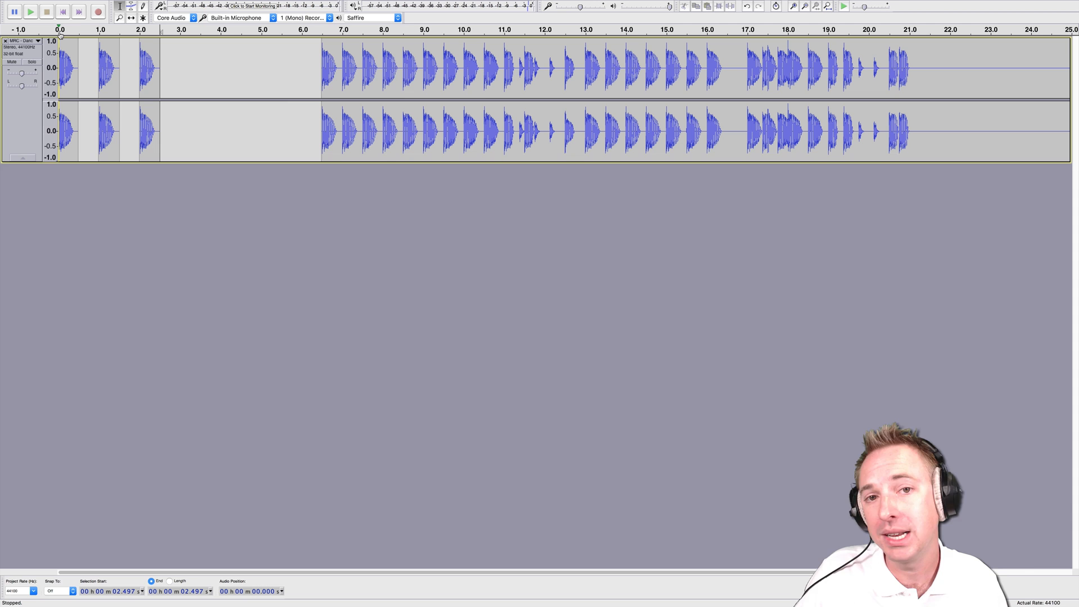
left_click(31, 12)
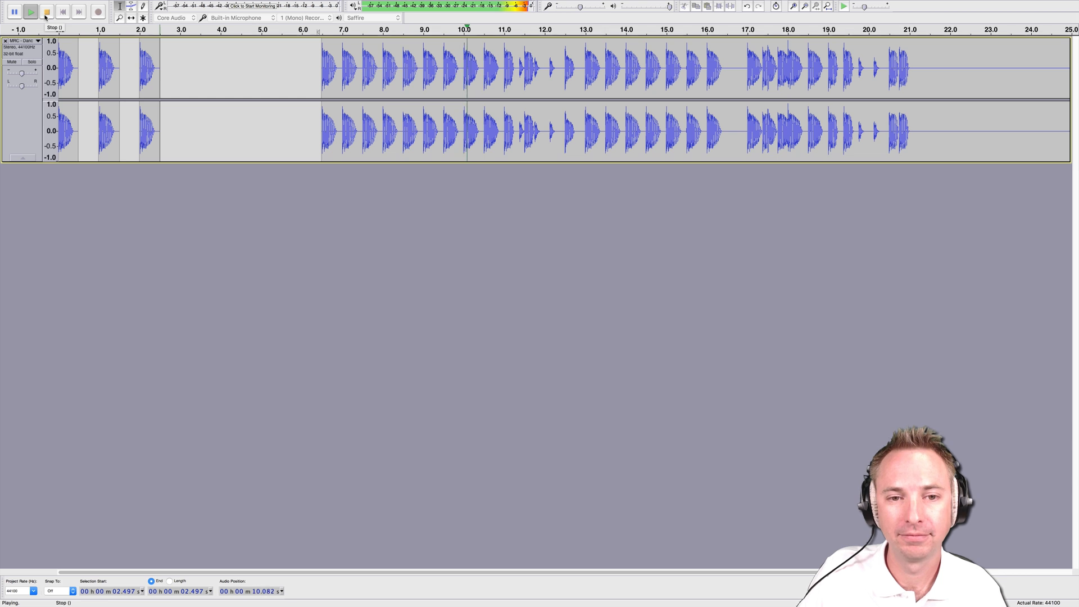
left_click(46, 12)
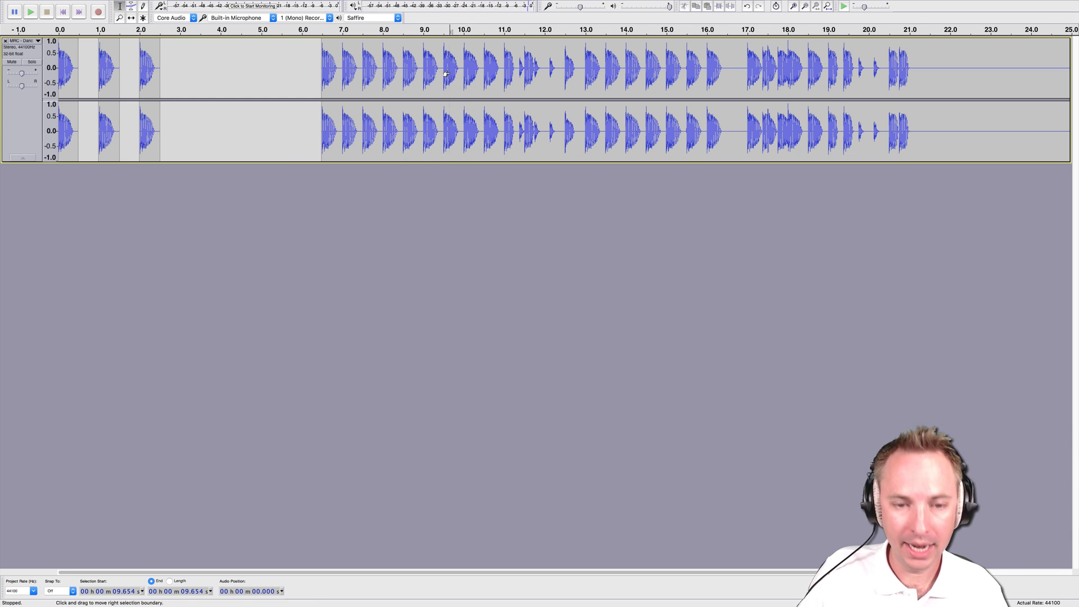